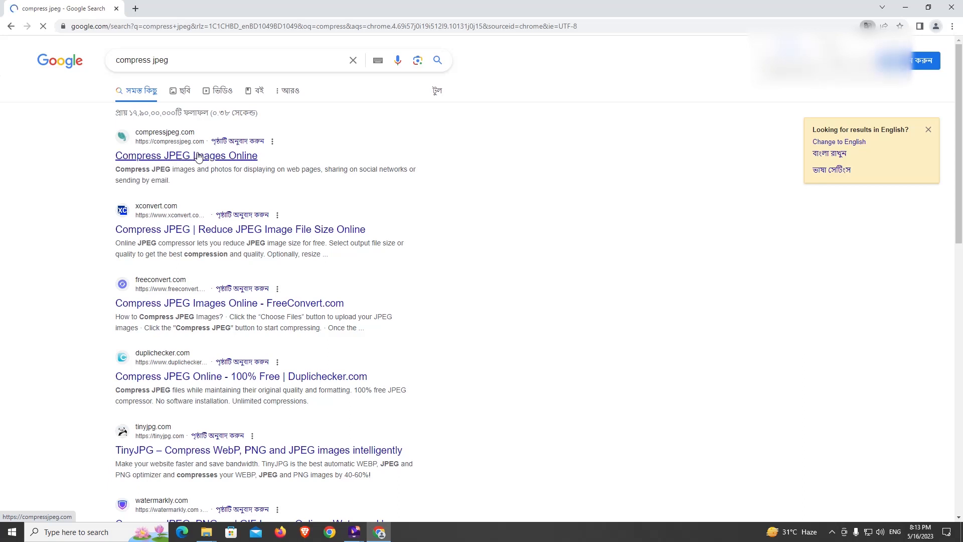
Open compressjpeg.com from the search results and start uploading a photo
click(186, 155)
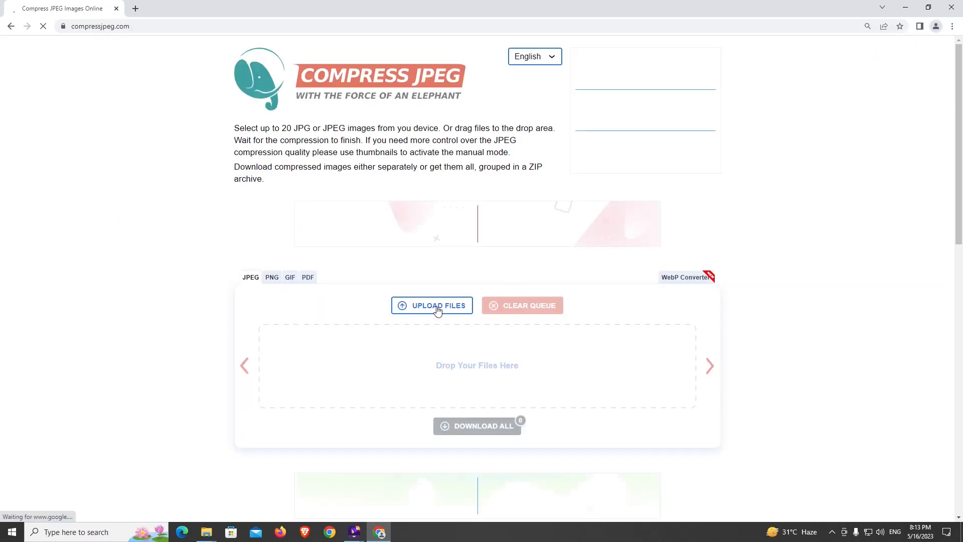
click(432, 305)
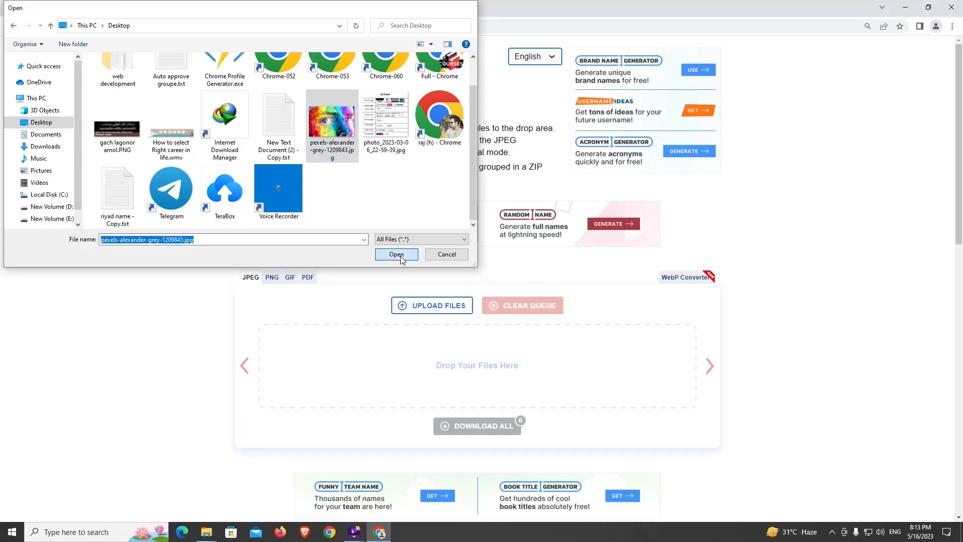
Upload pexels-alexander-grey-1209843.jpg from the Desktop, compressing it by 62%
click(396, 255)
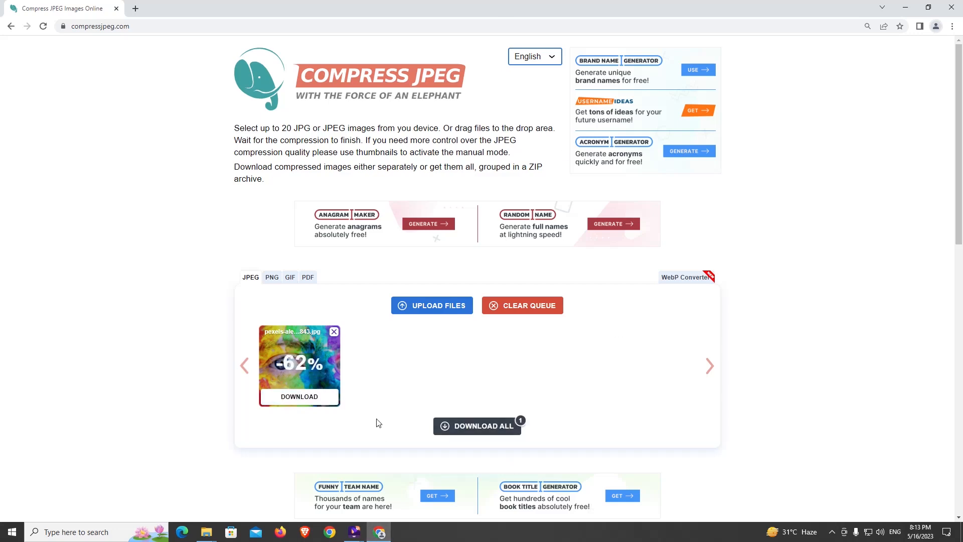
mouse_move(310, 351)
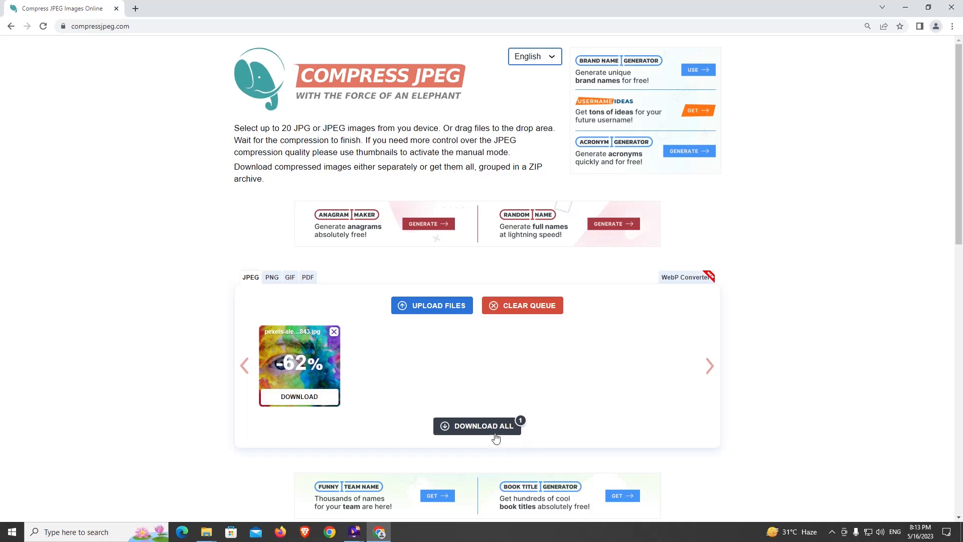
Download the 62% compressed photo to the desktop
click(299, 396)
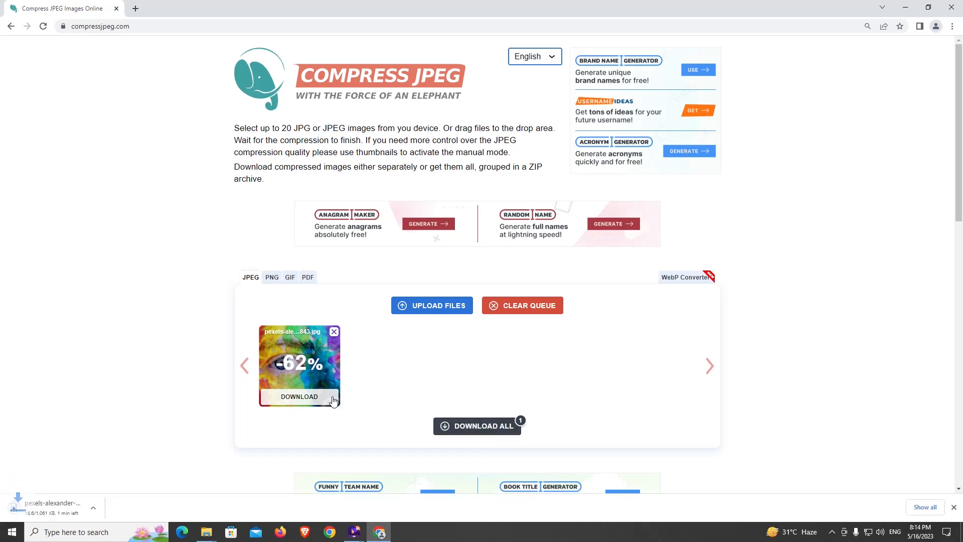
click(299, 396)
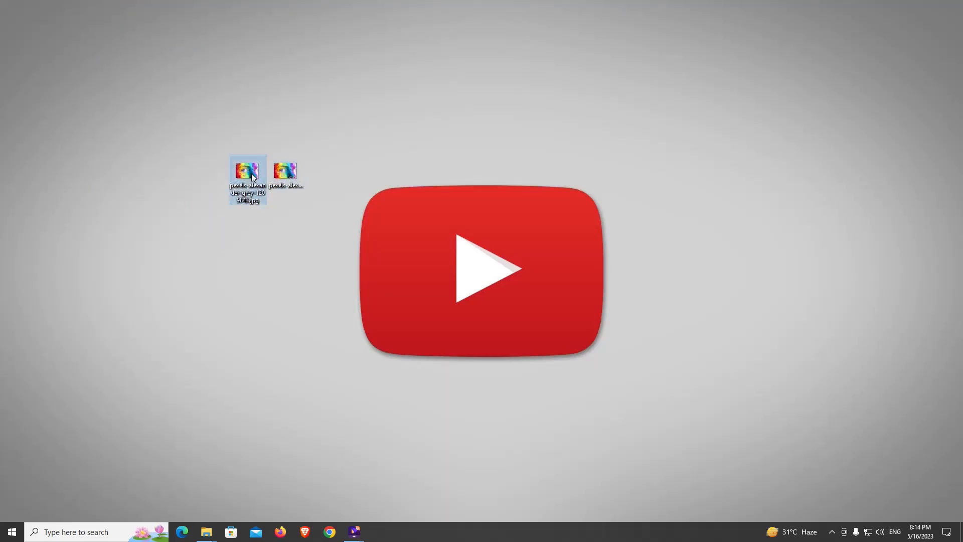
mouse_move(286, 178)
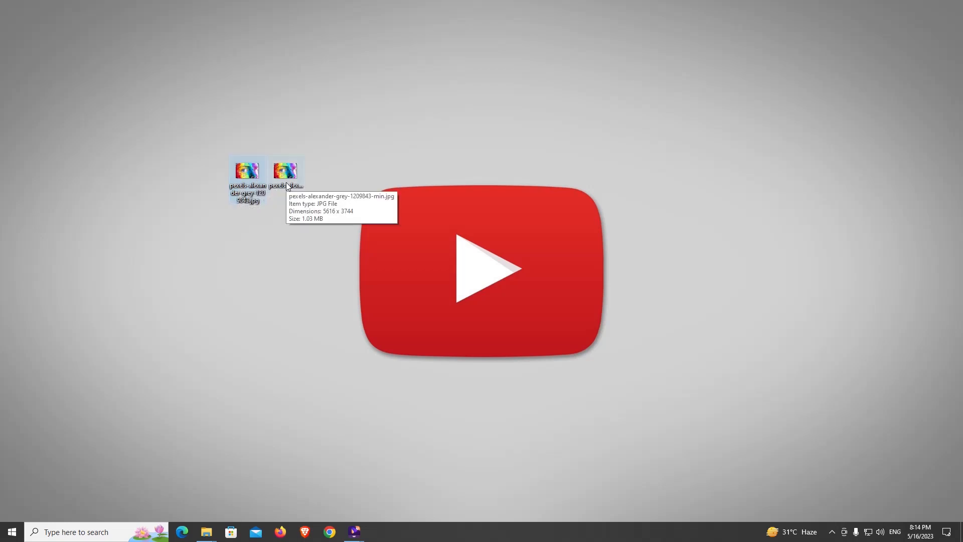
mouse_move(247, 181)
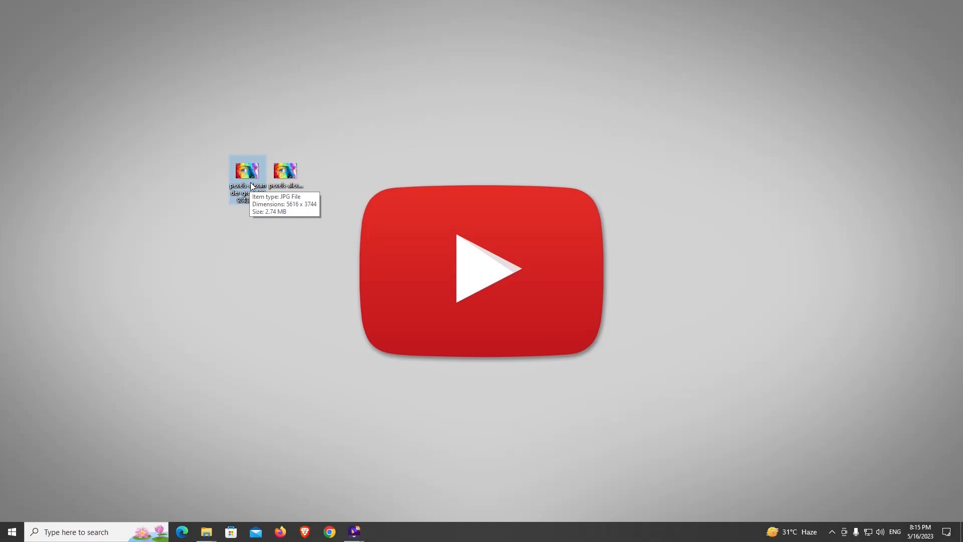
mouse_move(293, 184)
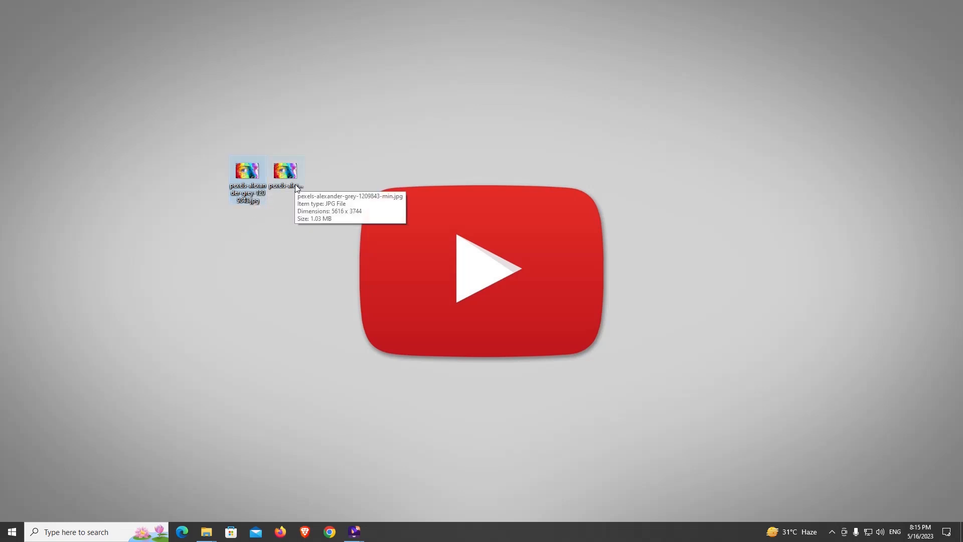
mouse_move(247, 171)
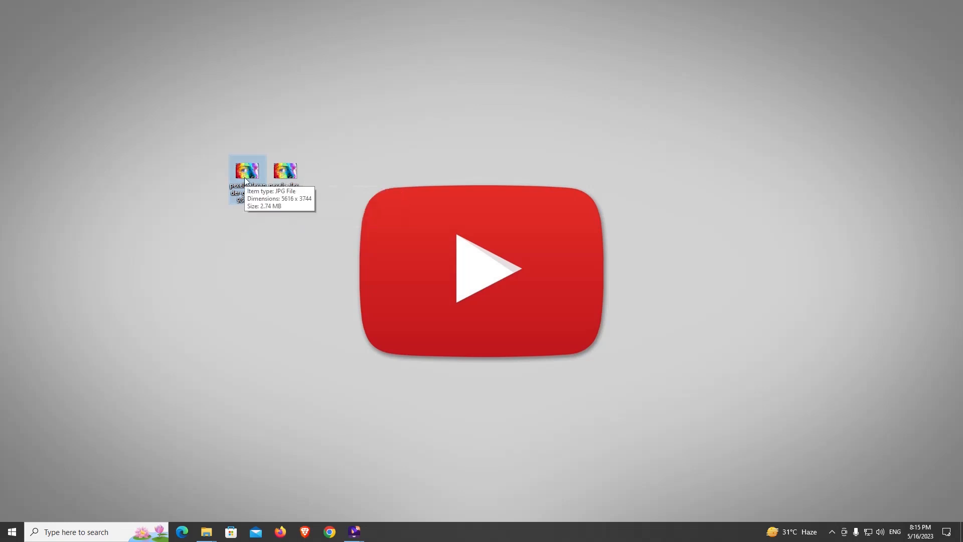
After comparing 2.74 MB against 1.03 MB, open a photo in Photos
double_click(247, 170)
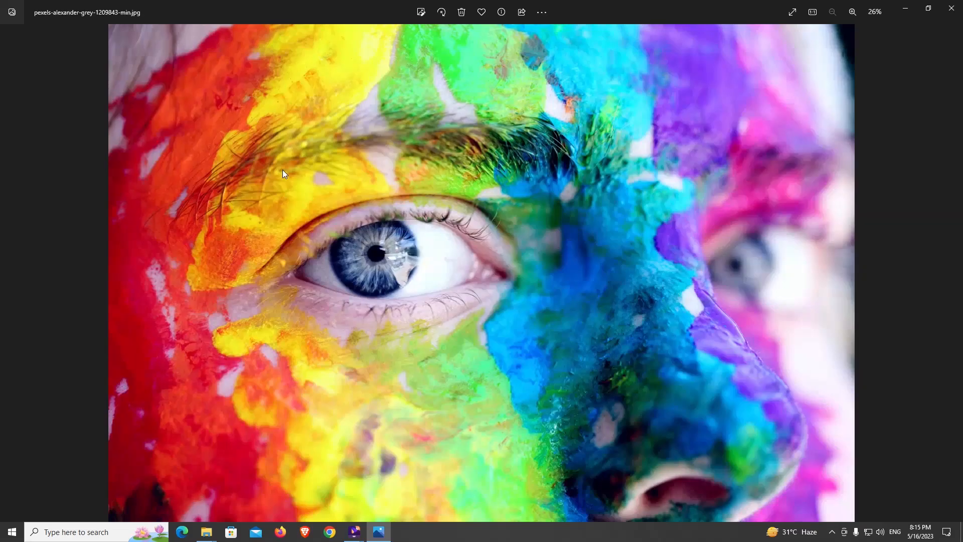
mouse_move(509, 268)
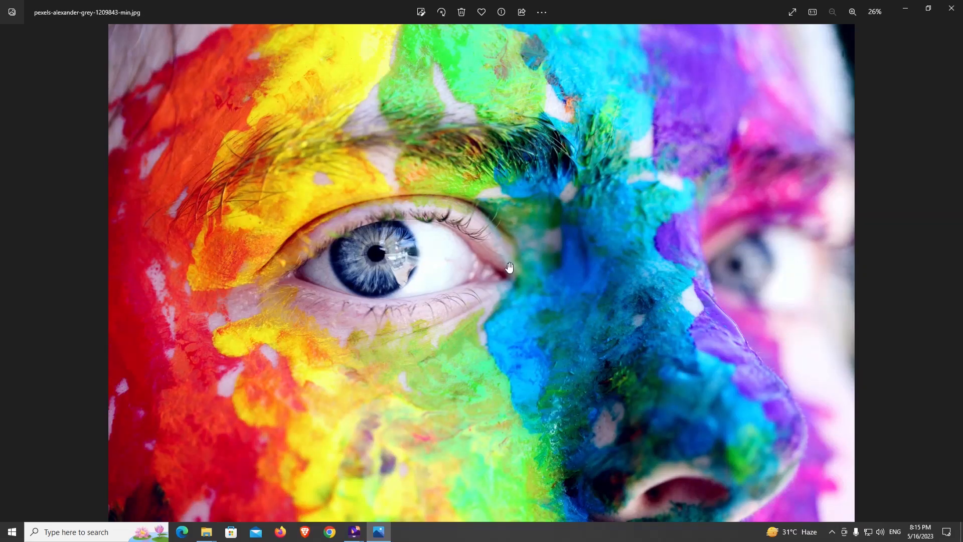
mouse_move(619, 223)
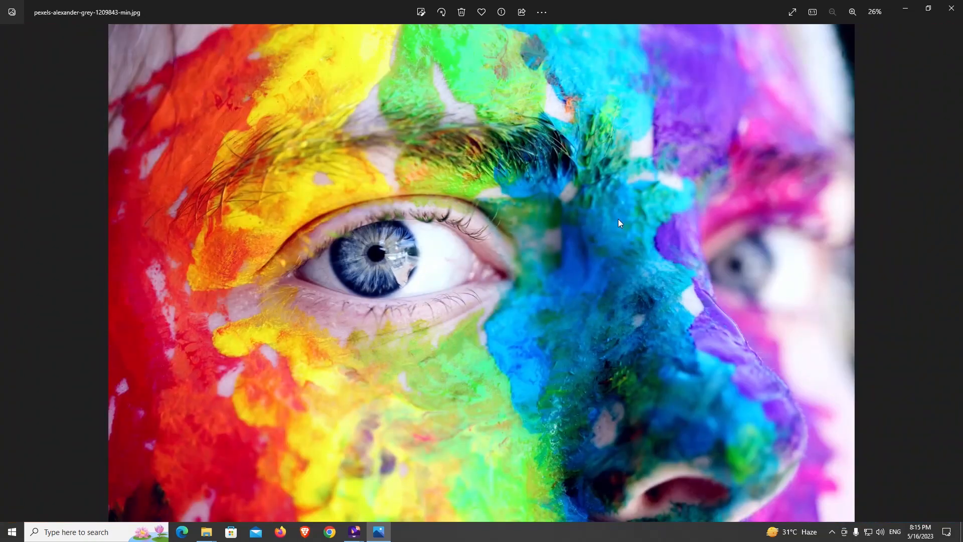
mouse_move(332, 187)
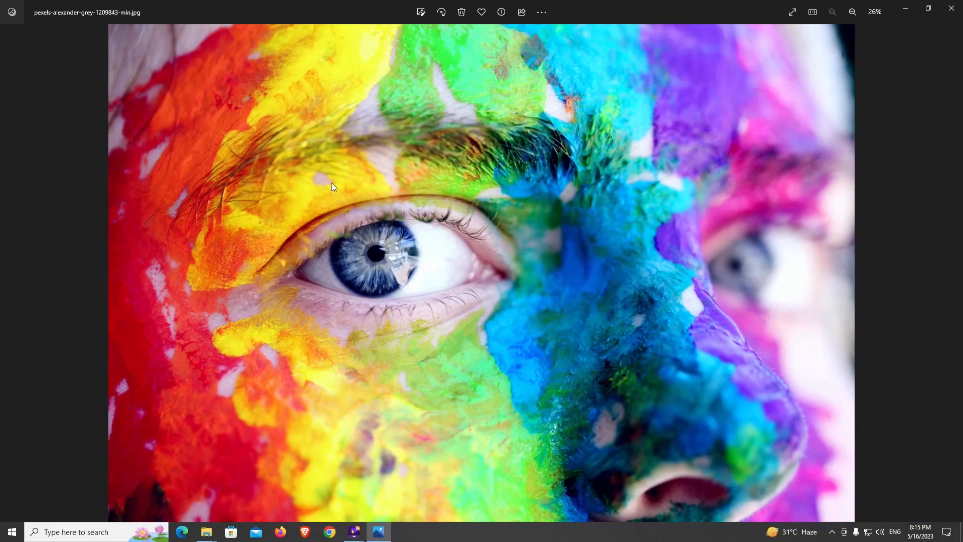
Close Photos, reopen the -min.jpg compressed photo, then close it again
click(951, 12)
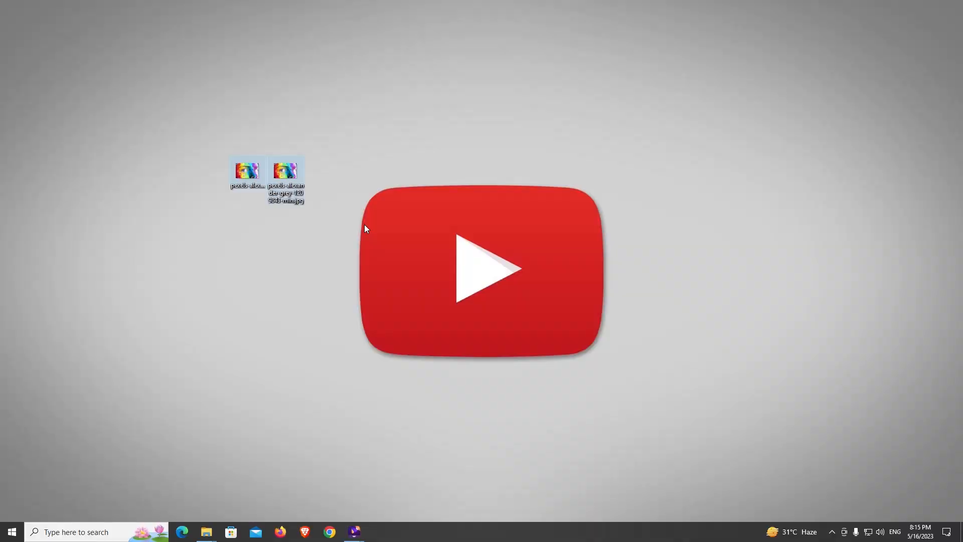
mouse_move(439, 246)
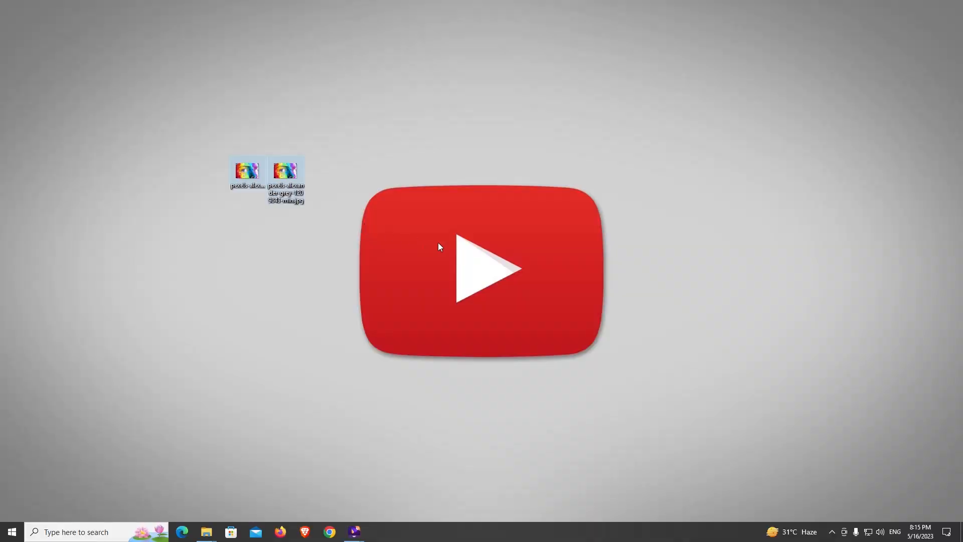
double_click(285, 170)
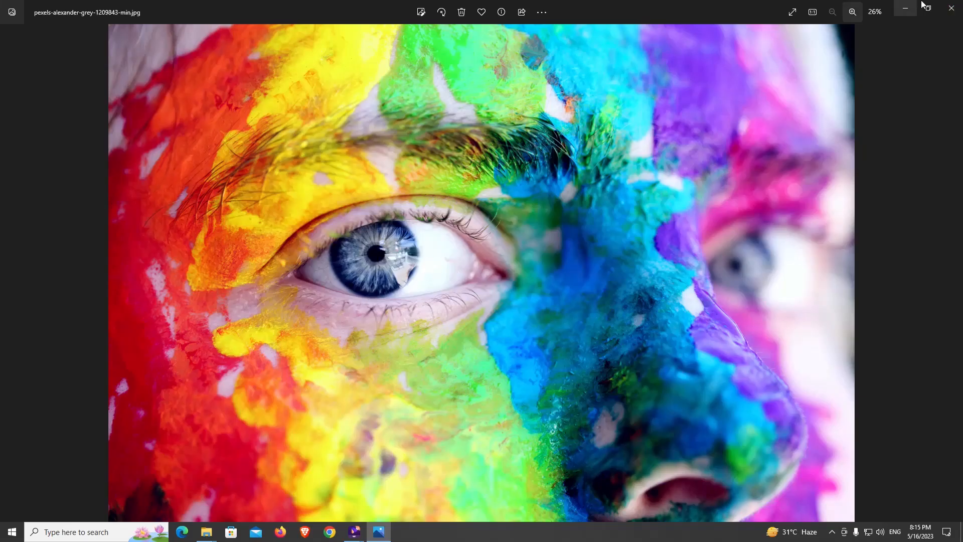
click(951, 8)
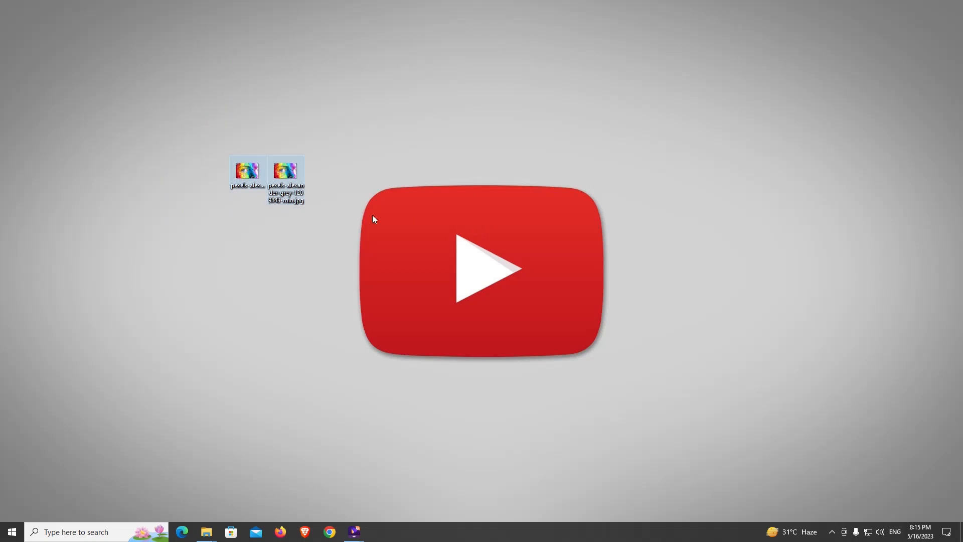
mouse_move(365, 229)
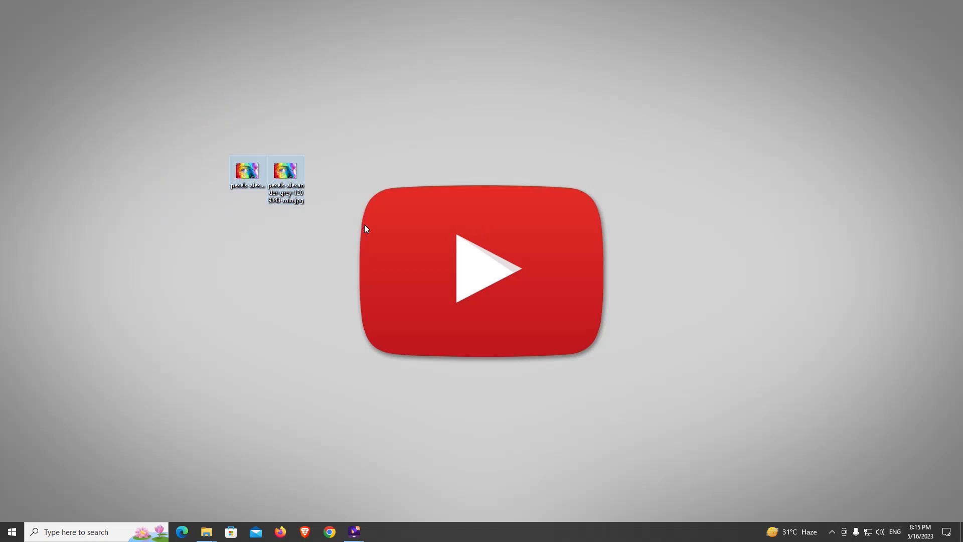
mouse_move(445, 247)
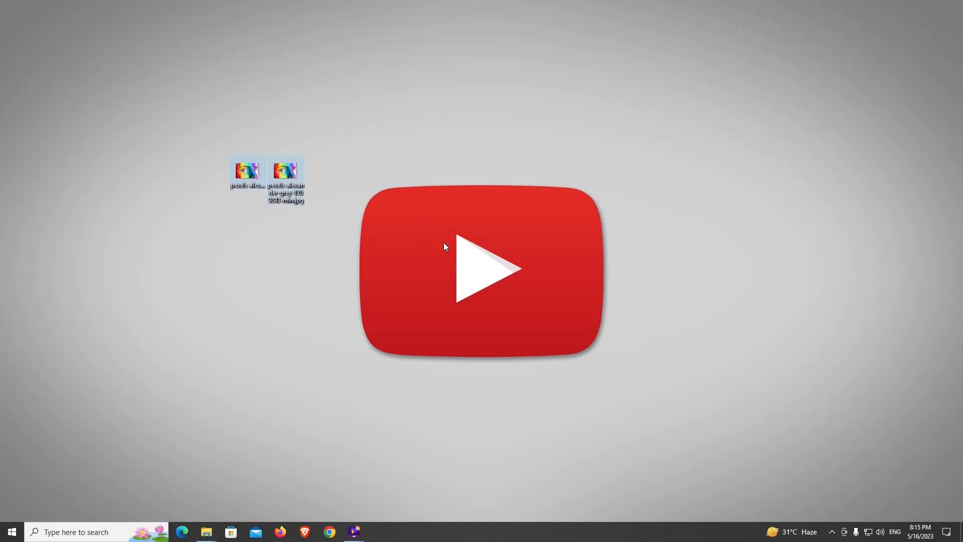